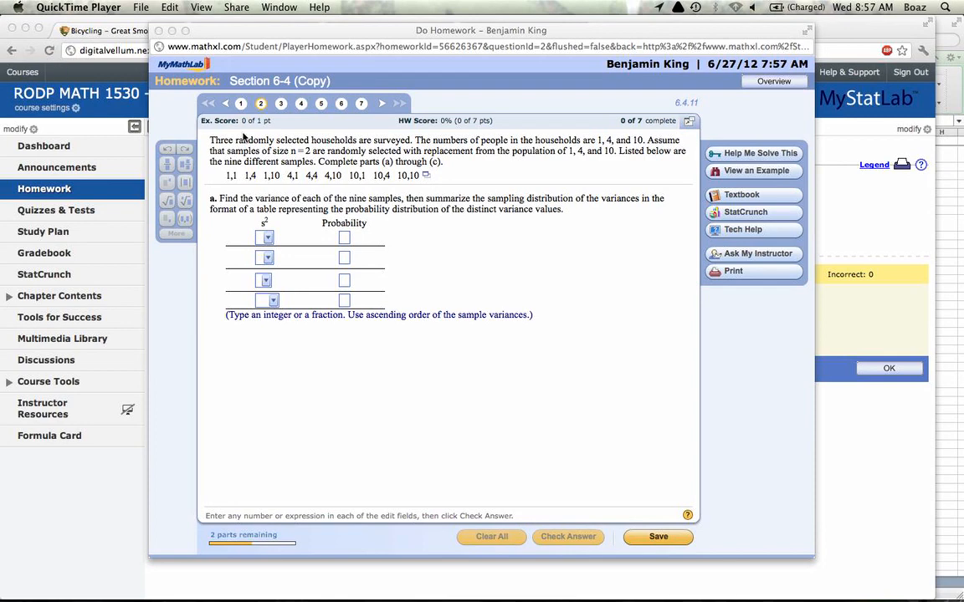
pyautogui.moveTo(329, 234)
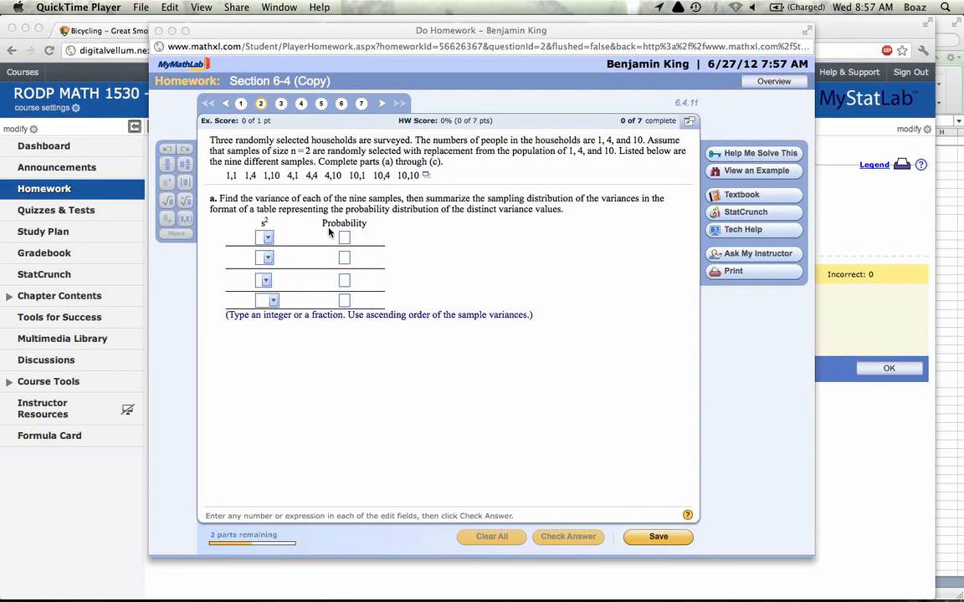
pyautogui.moveTo(341, 190)
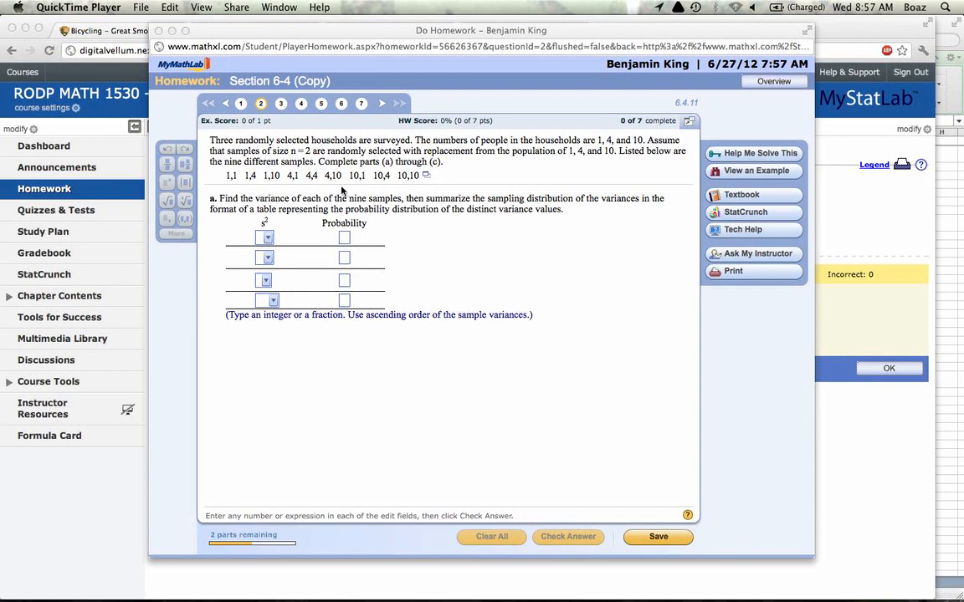
pyautogui.moveTo(402, 203)
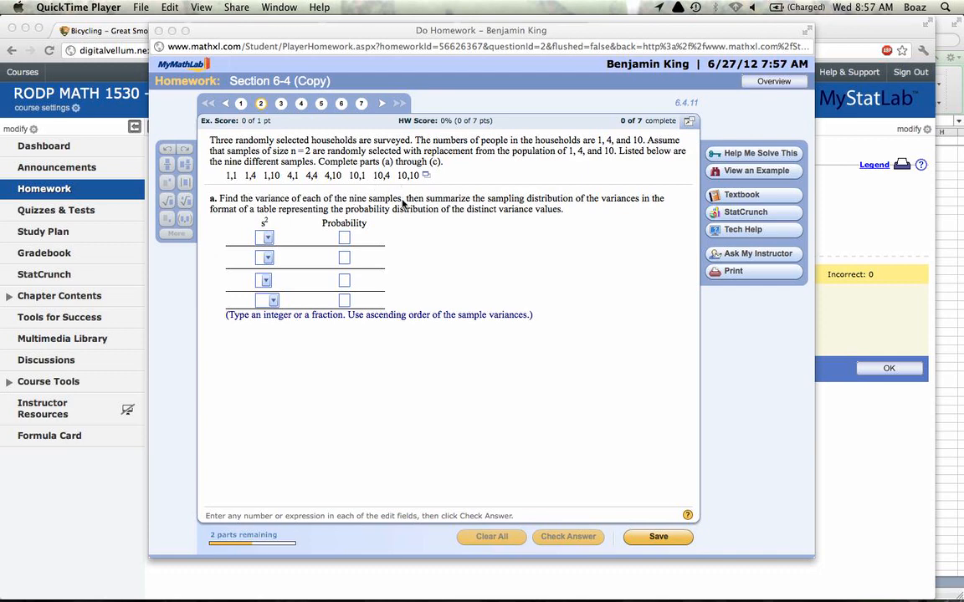
pyautogui.moveTo(374, 210)
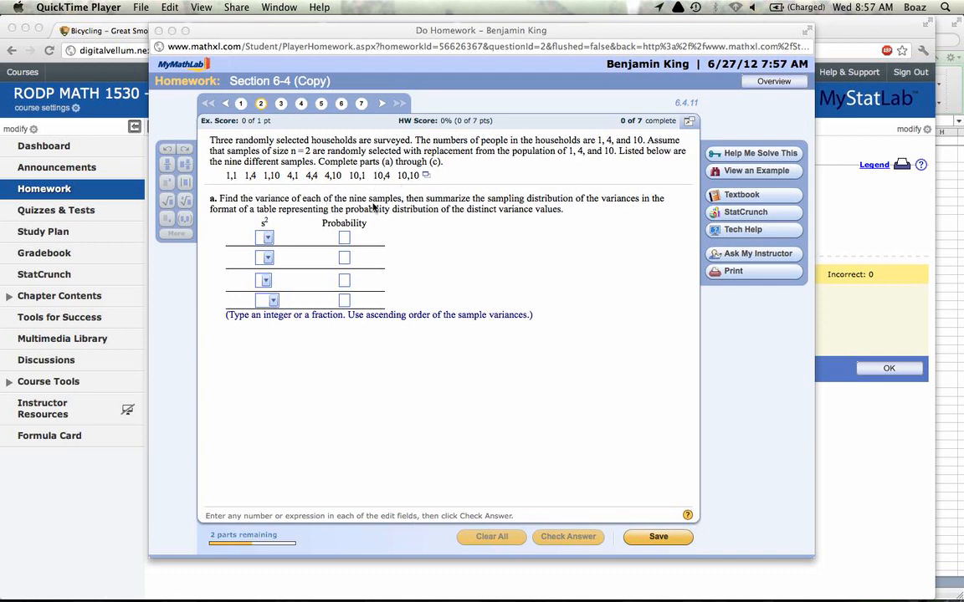
pyautogui.moveTo(540, 204)
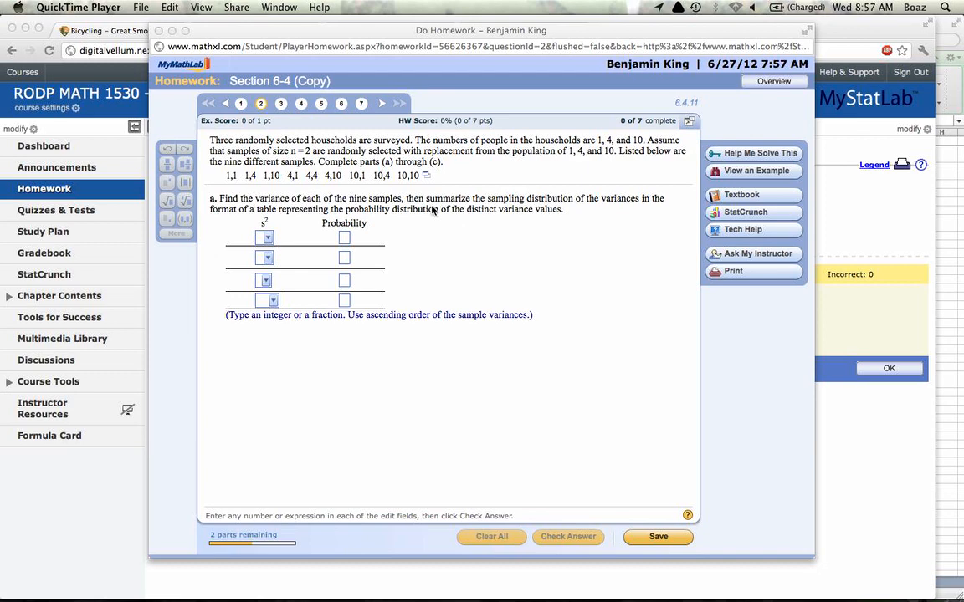
pyautogui.moveTo(425, 191)
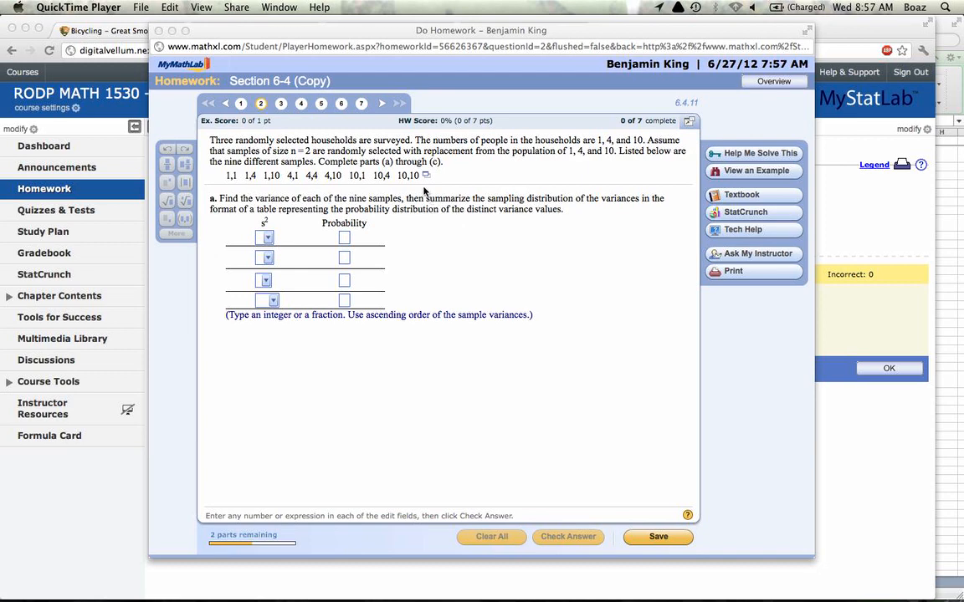
pyautogui.moveTo(333, 181)
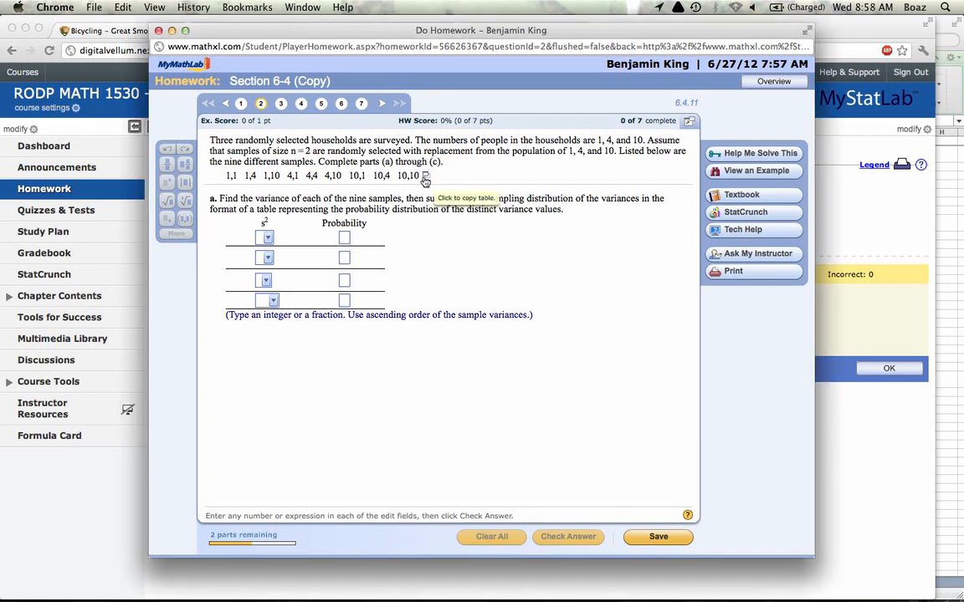
# Load the nine household samples into StatCrunch as sample number, x1 and x2 columns.
pyautogui.click(424, 176)
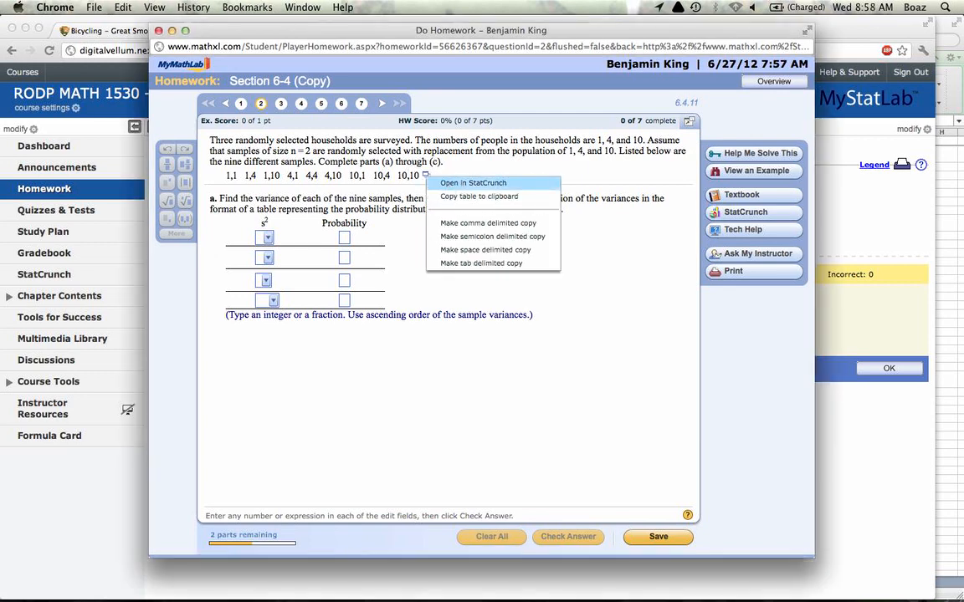
pyautogui.click(473, 182)
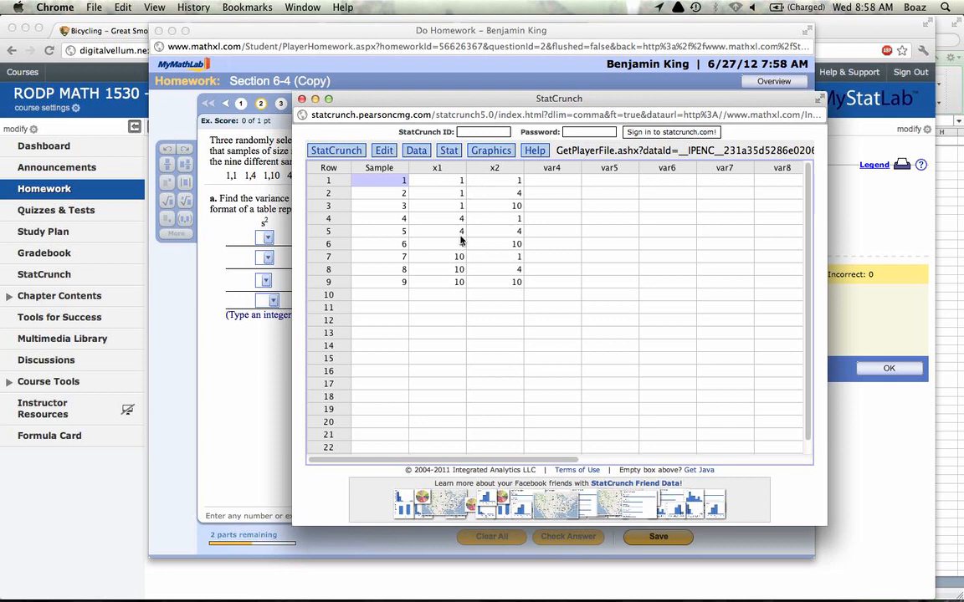
# Compute per-row mean, variance and standard deviation of x1 and x2 for all nine samples.
pyautogui.click(449, 150)
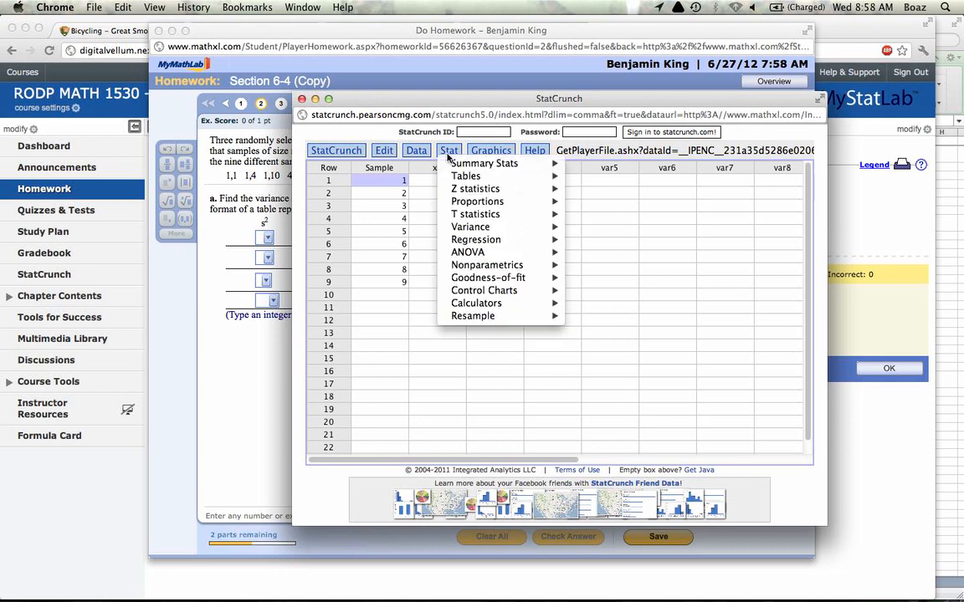
pyautogui.moveTo(483, 163)
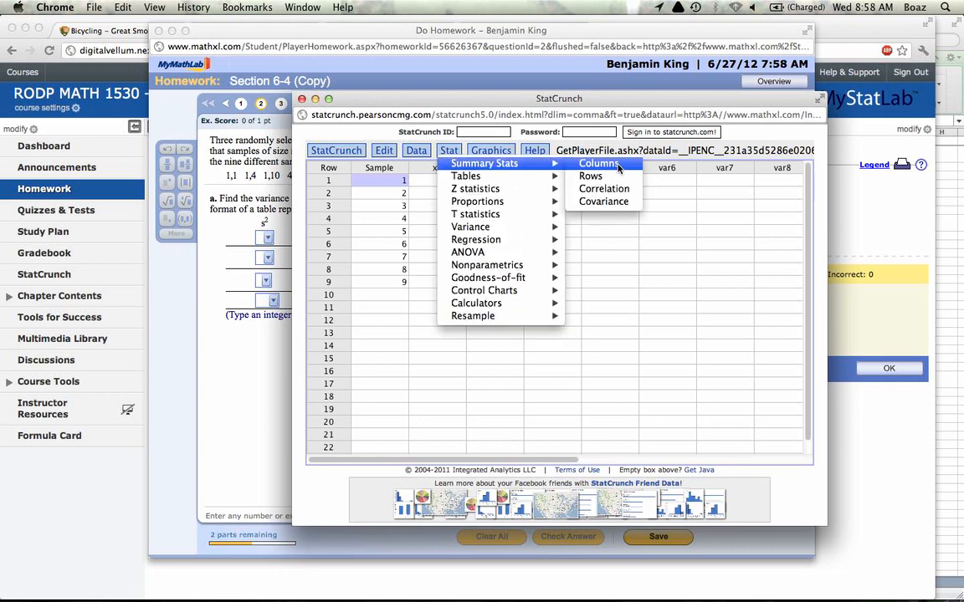
pyautogui.moveTo(590, 176)
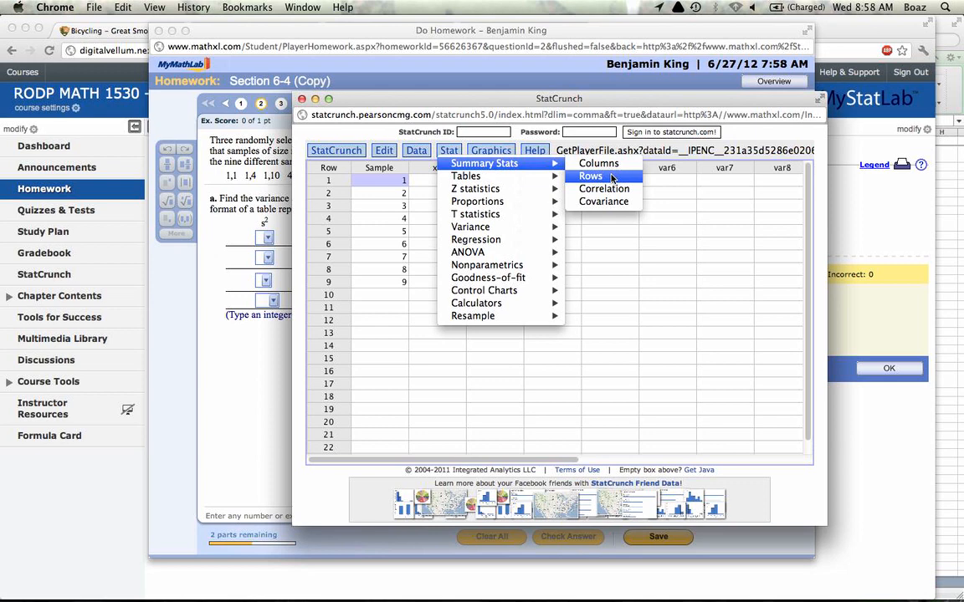
pyautogui.click(590, 175)
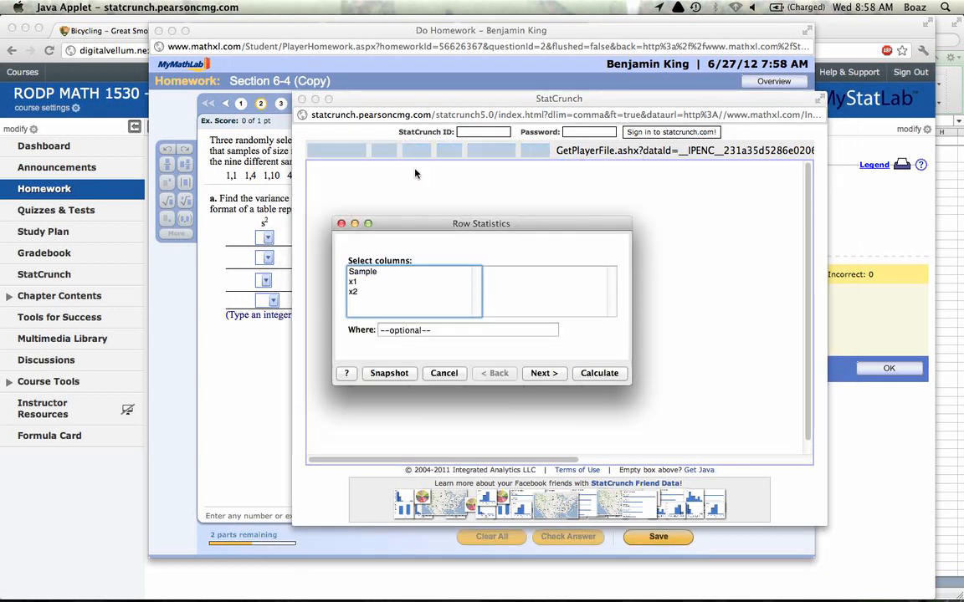
pyautogui.click(352, 281)
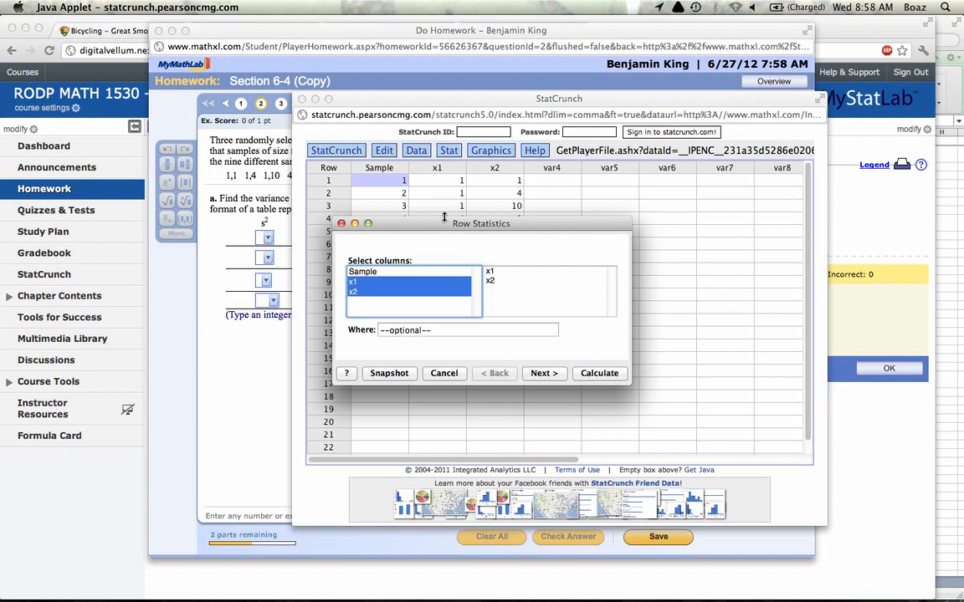
pyautogui.moveTo(481, 224); pyautogui.dragTo(566, 164)
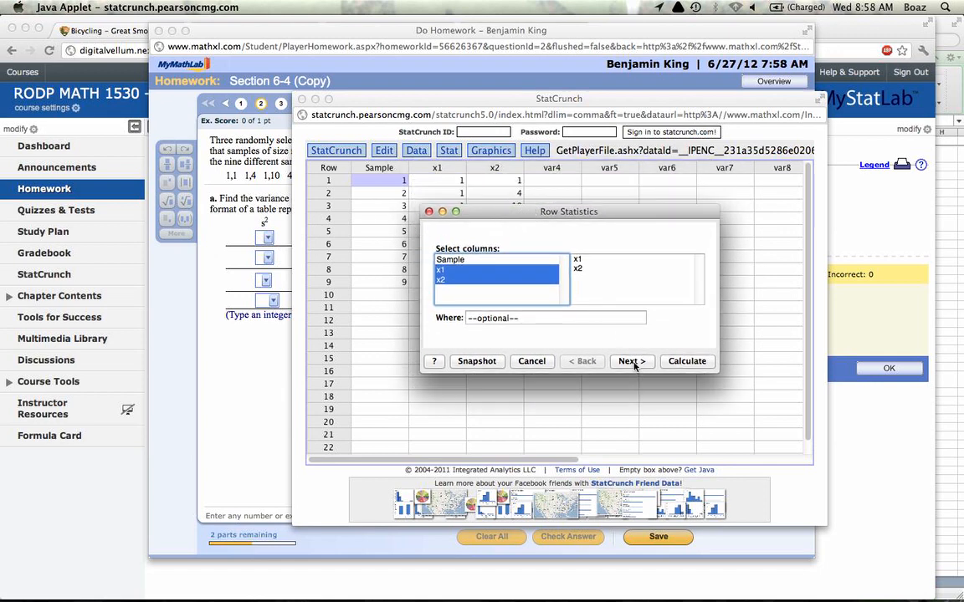
pyautogui.click(629, 361)
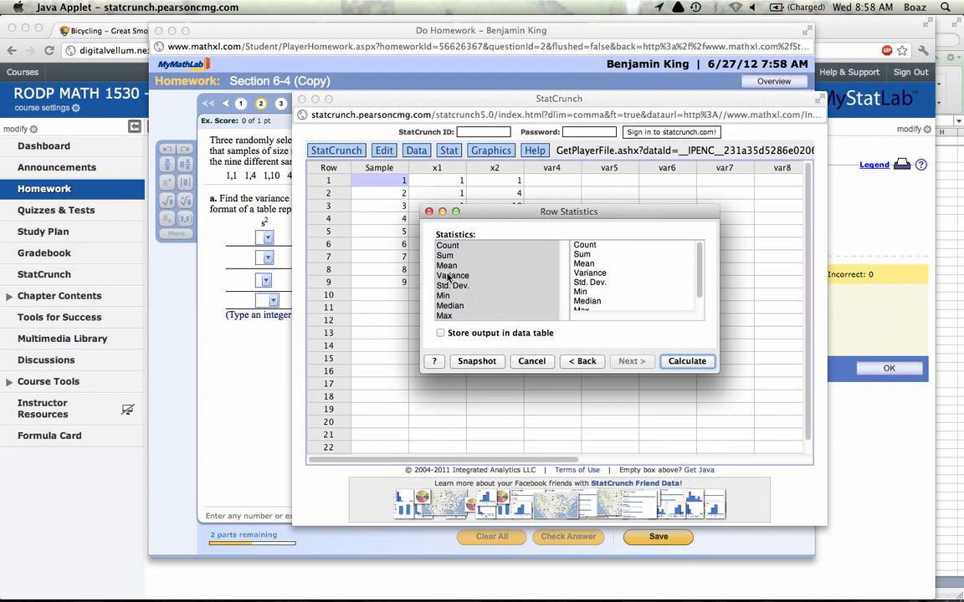
pyautogui.click(452, 267)
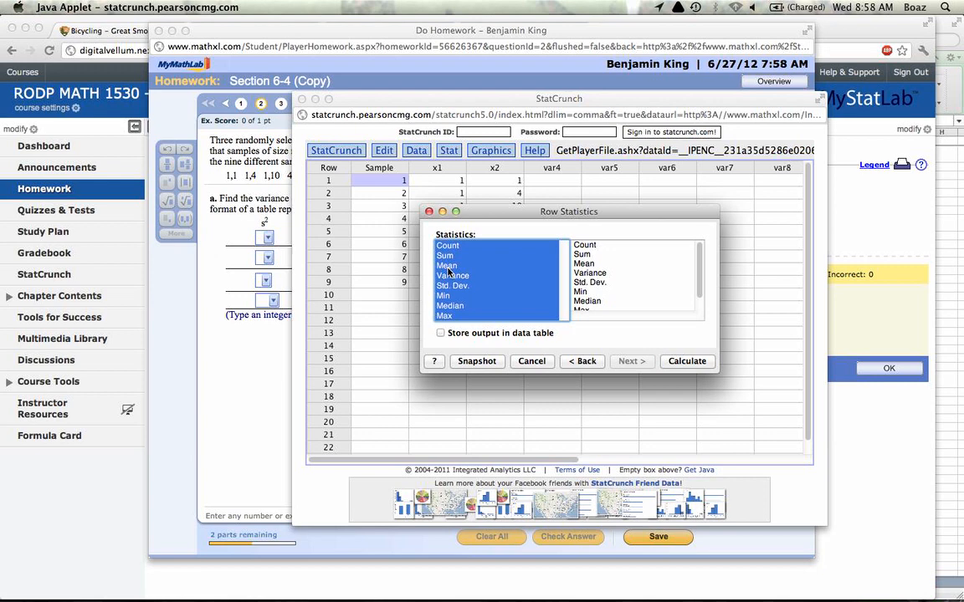
pyautogui.click(452, 275)
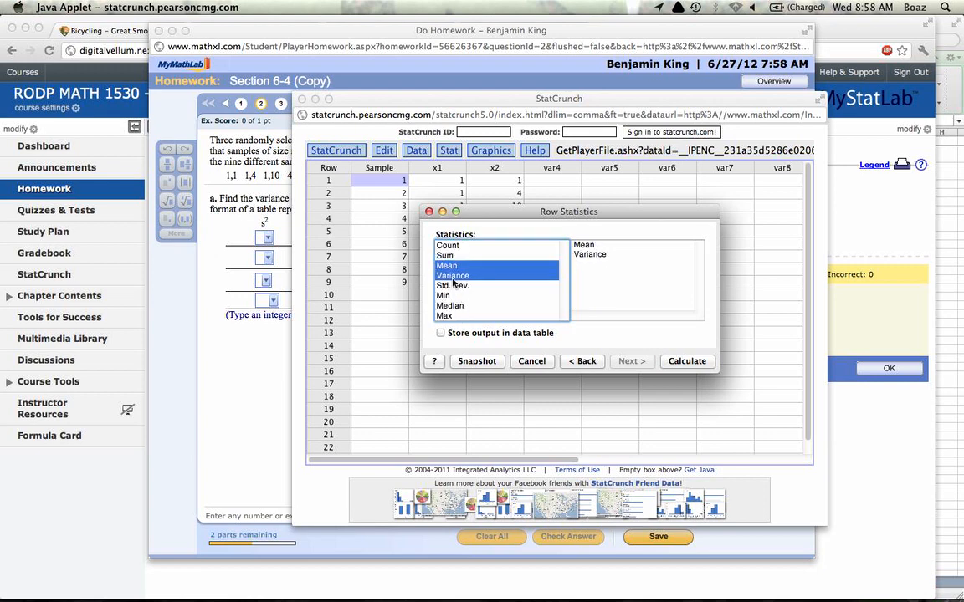
pyautogui.click(453, 285)
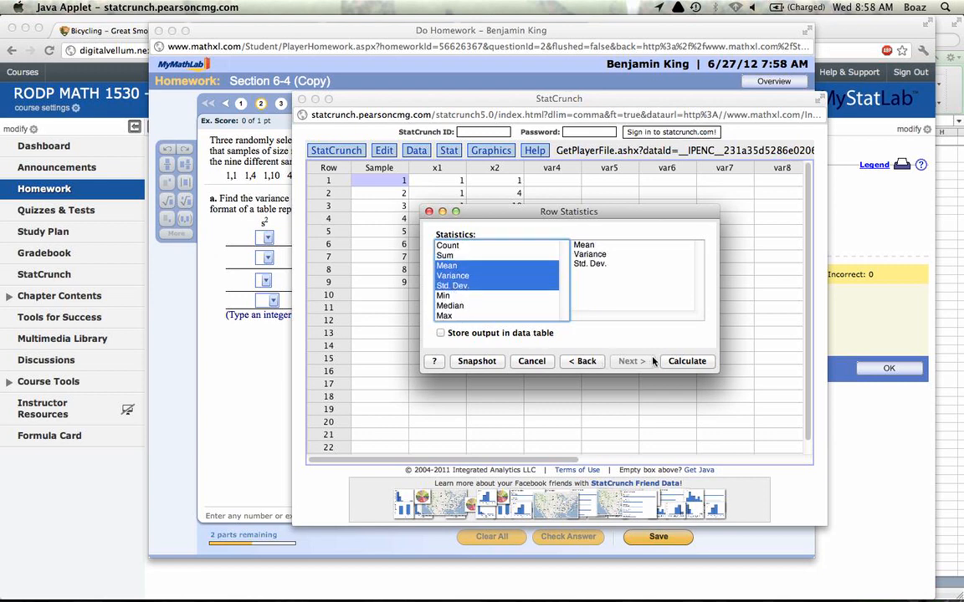
pyautogui.click(686, 360)
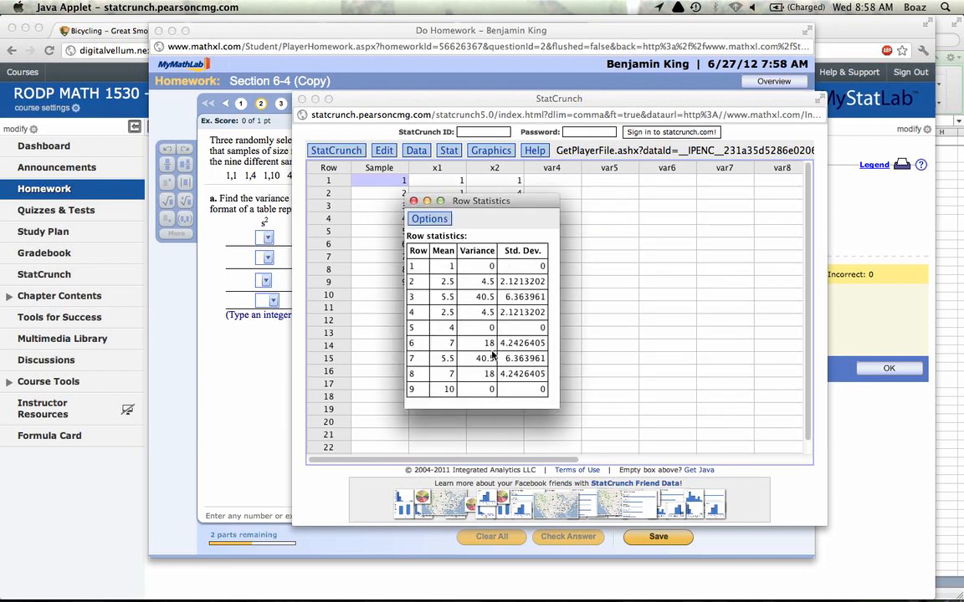
pyautogui.moveTo(481, 403)
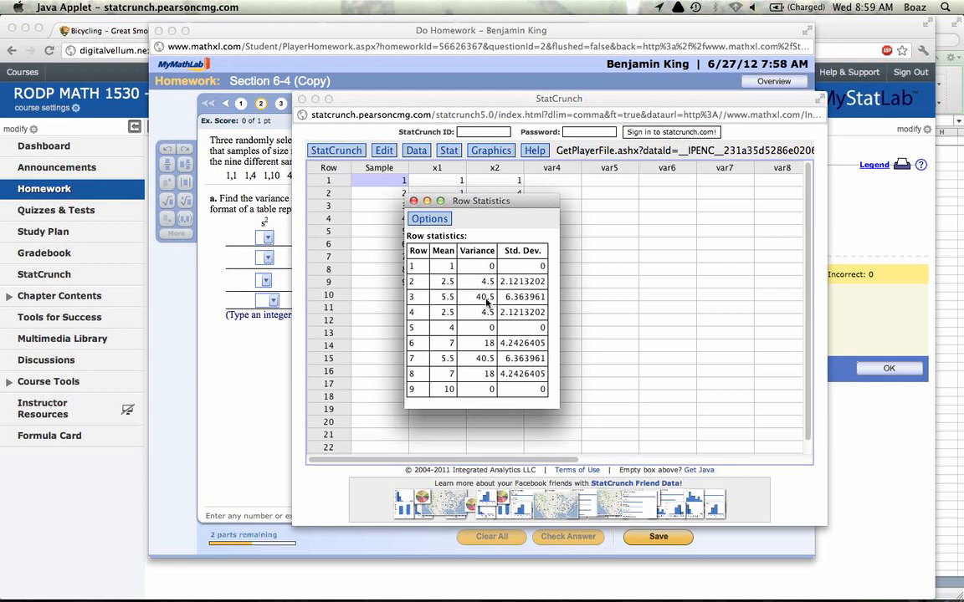
pyautogui.moveTo(488, 346)
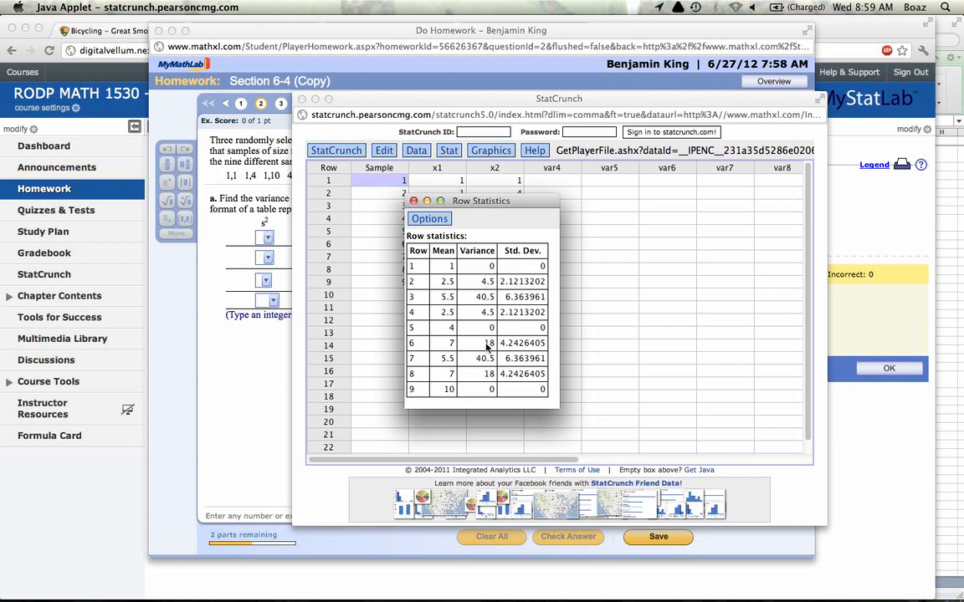
pyautogui.moveTo(479, 285)
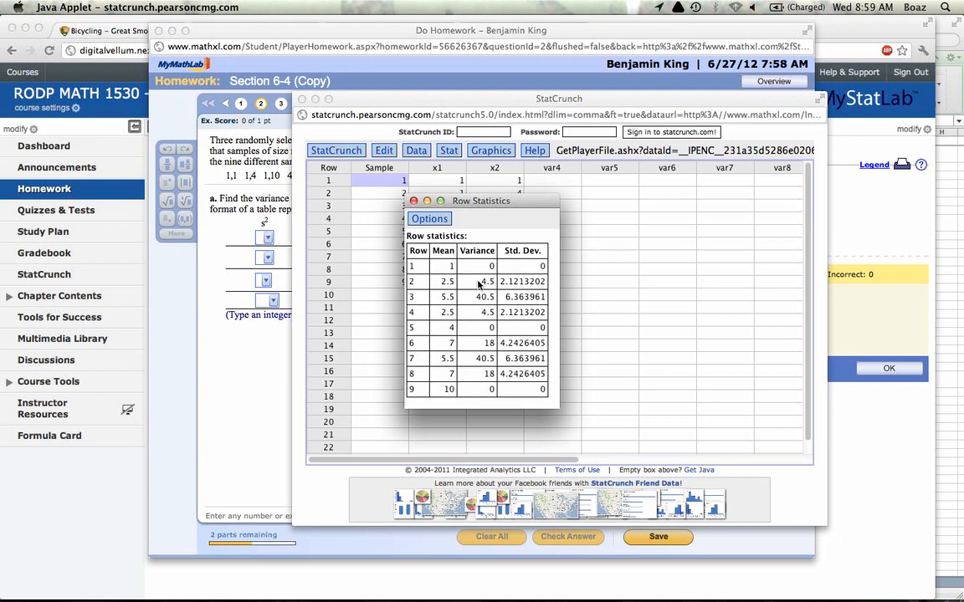
pyautogui.moveTo(475, 340)
pyautogui.write('4.5')
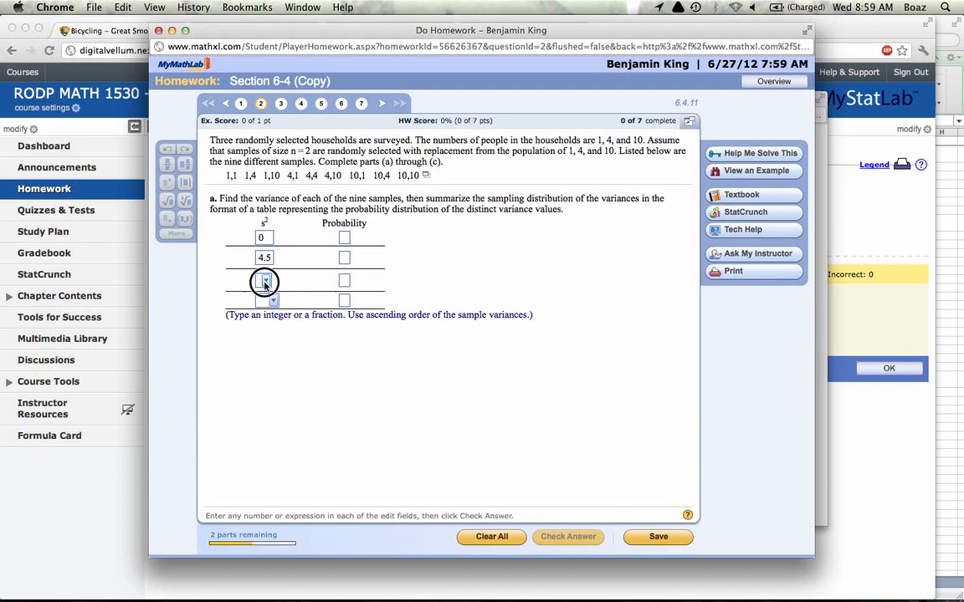
# Complete the variance table (18, 40.5; probabilities 1/3, 2/9) and submit part (a).
pyautogui.write('18')
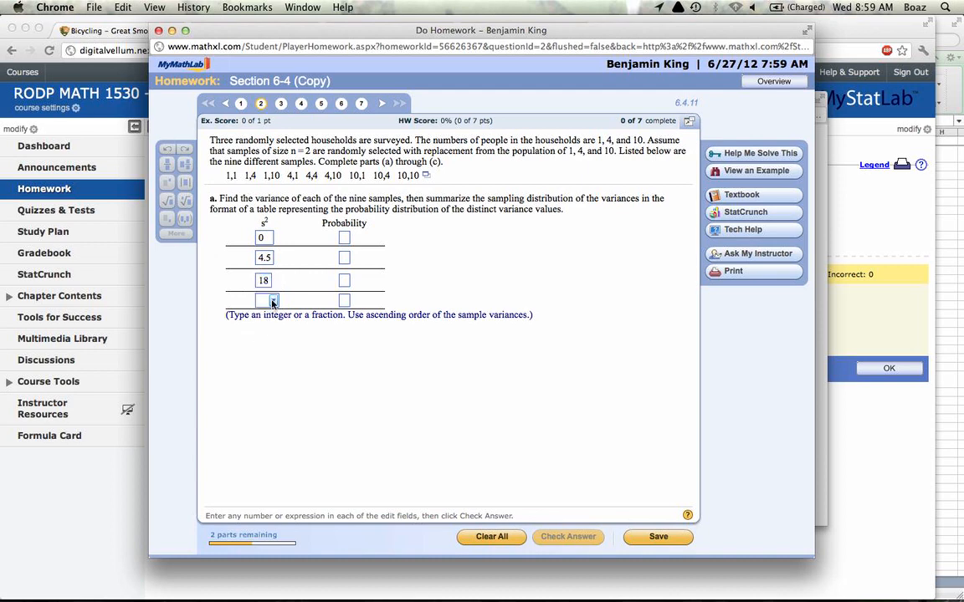
pyautogui.write('40.5')
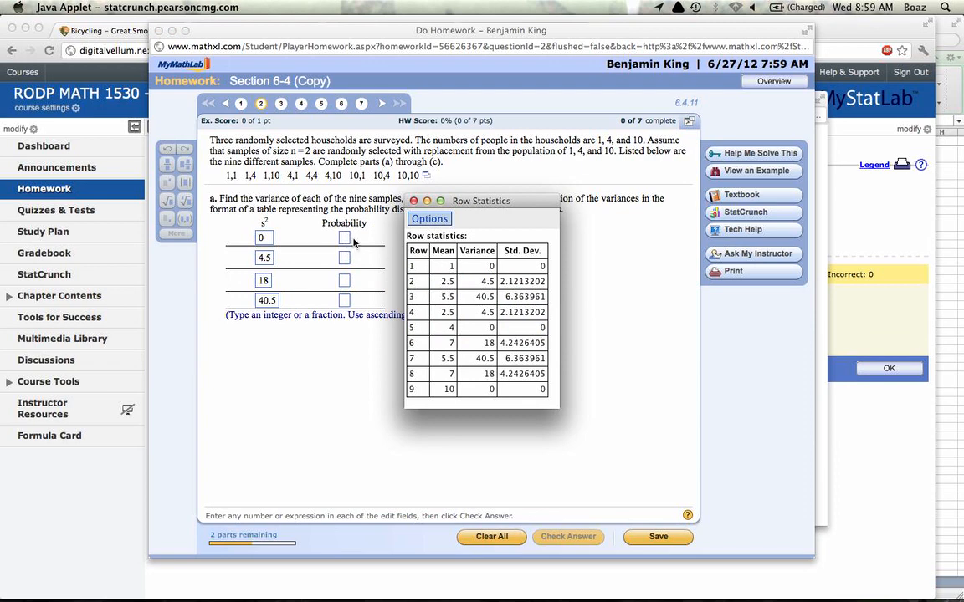
pyautogui.moveTo(471, 433)
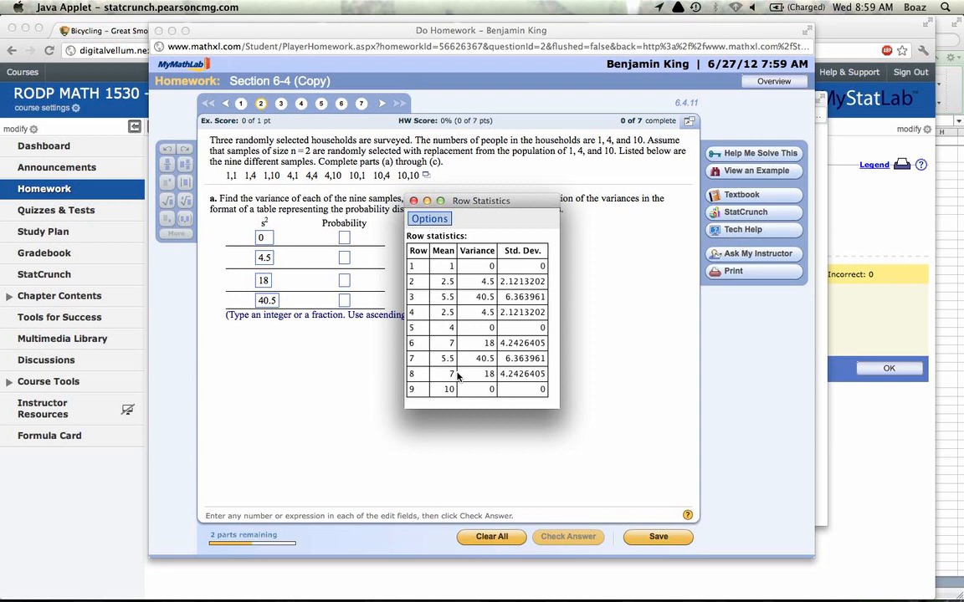
pyautogui.moveTo(484, 309)
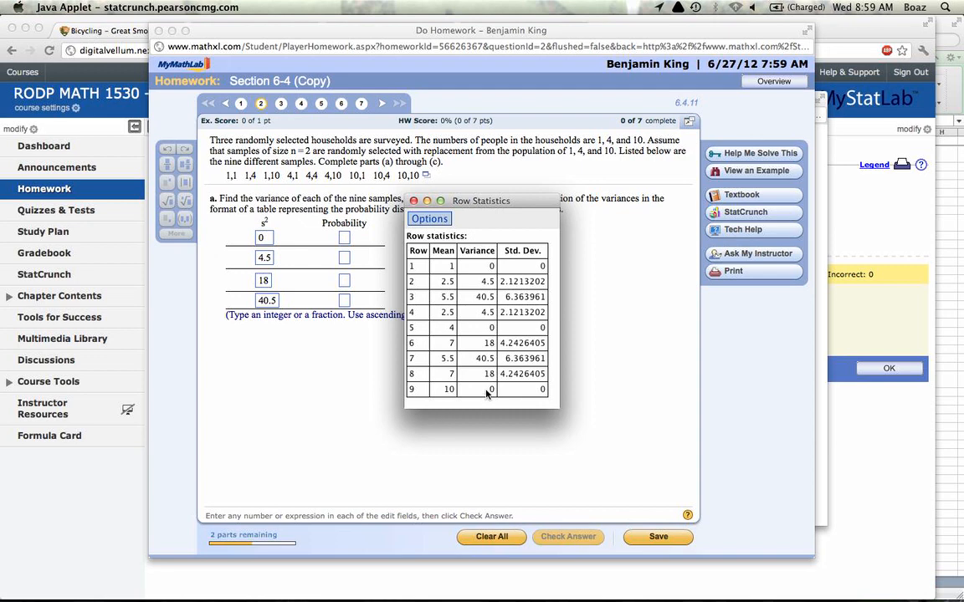
pyautogui.moveTo(487, 395)
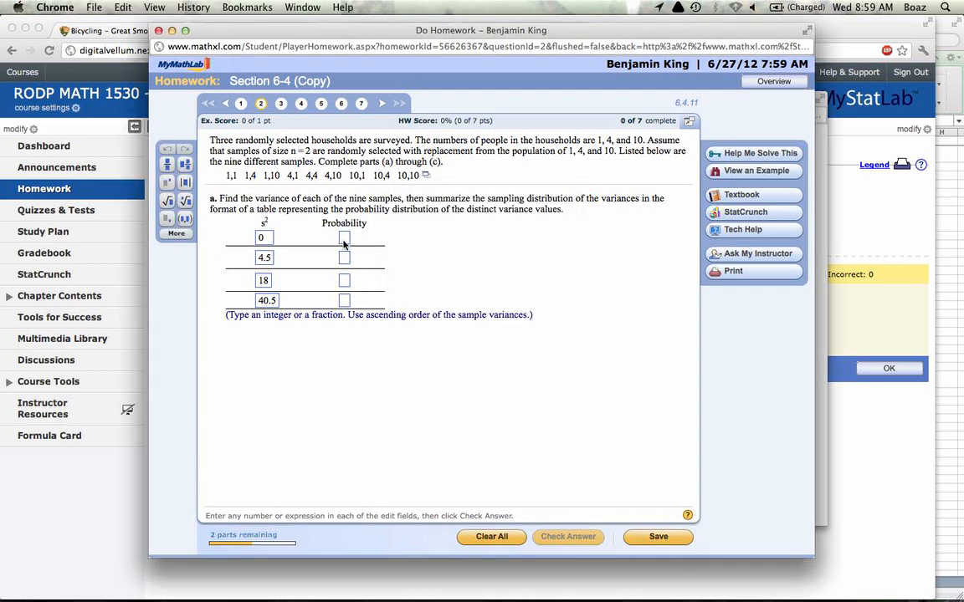
pyautogui.write('1/3')
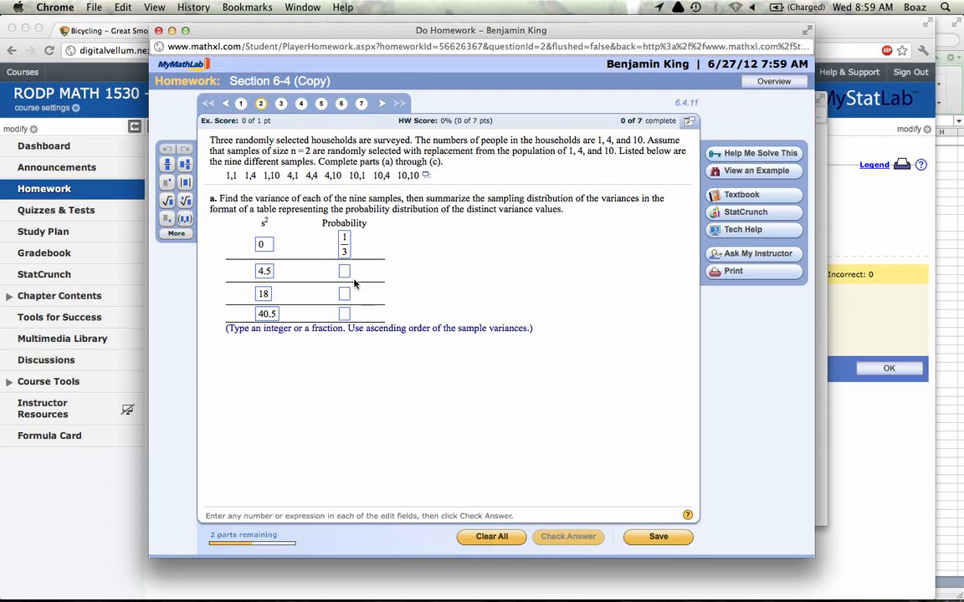
pyautogui.write('2/9')
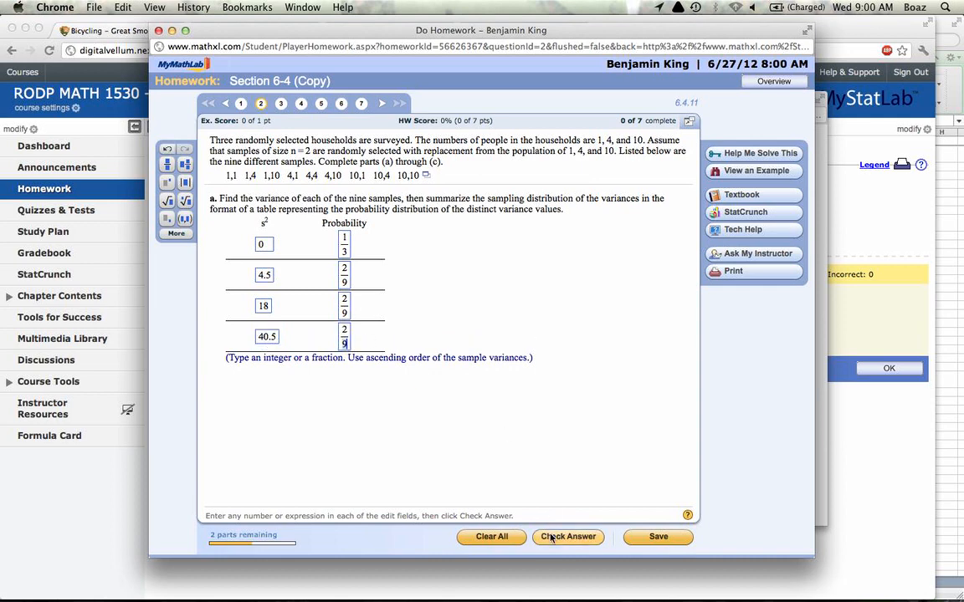
pyautogui.click(567, 536)
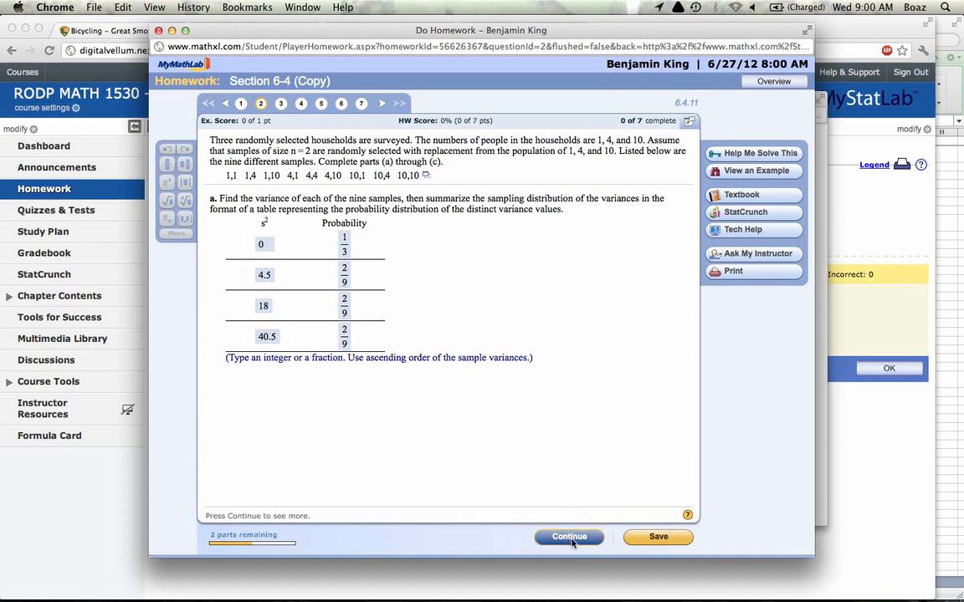
# Continue to part (b) comparing population variance with the mean of sample variances.
pyautogui.click(569, 536)
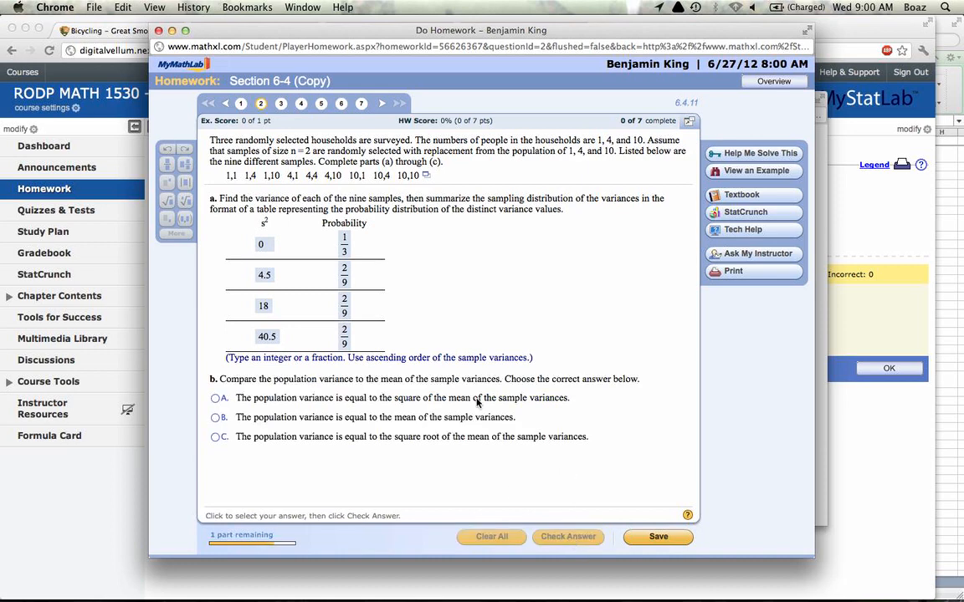
pyautogui.moveTo(473, 382)
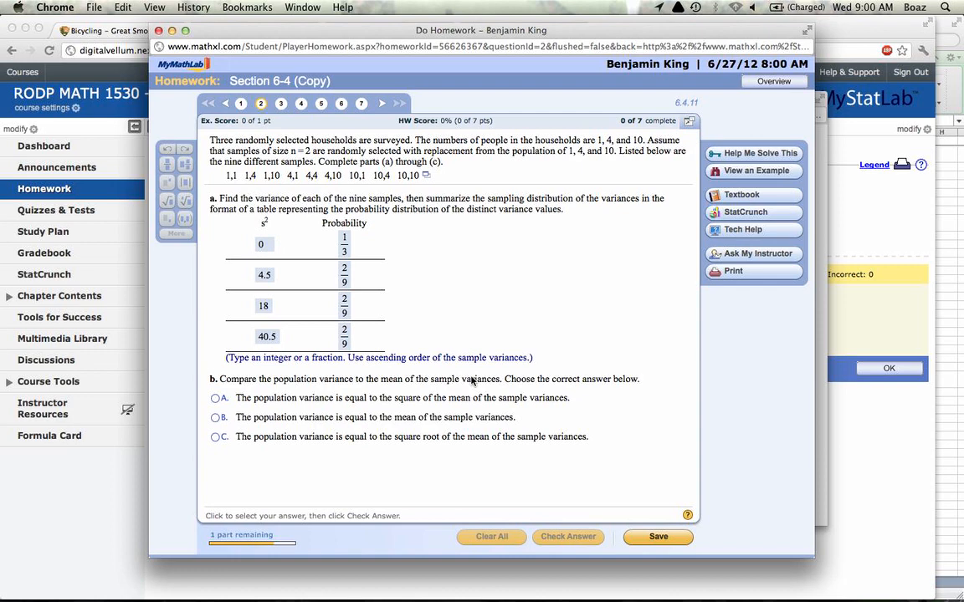
pyautogui.moveTo(481, 345)
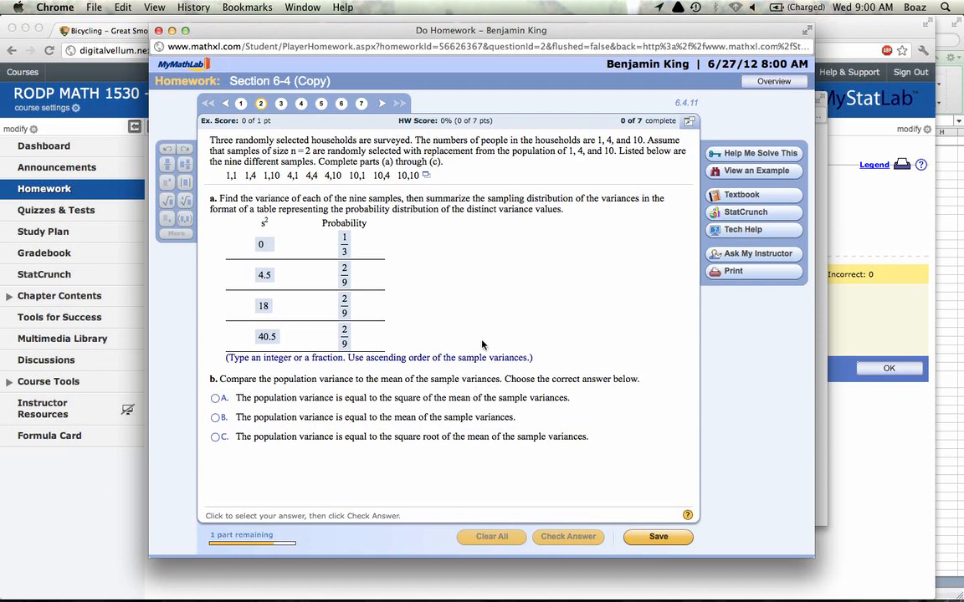
pyautogui.moveTo(471, 389)
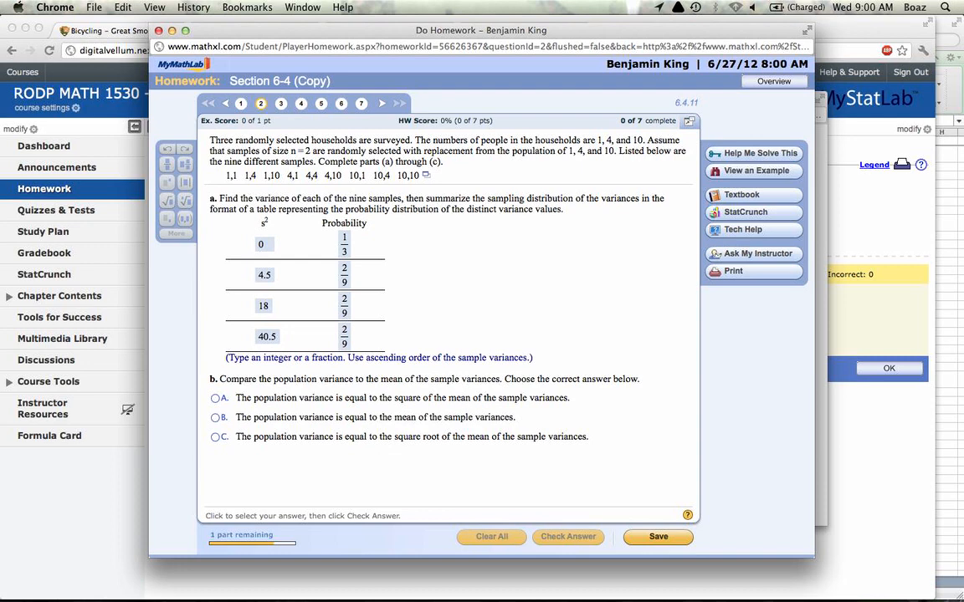
pyautogui.click(302, 7)
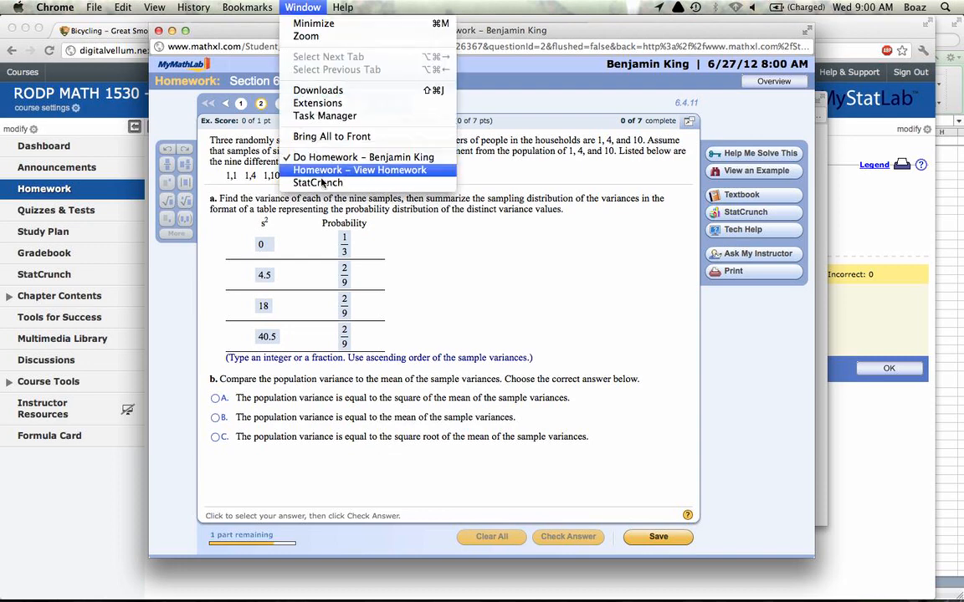
# Enter population values 1, 4, 10 in var4 and compute its column summary statistics.
pyautogui.click(318, 182)
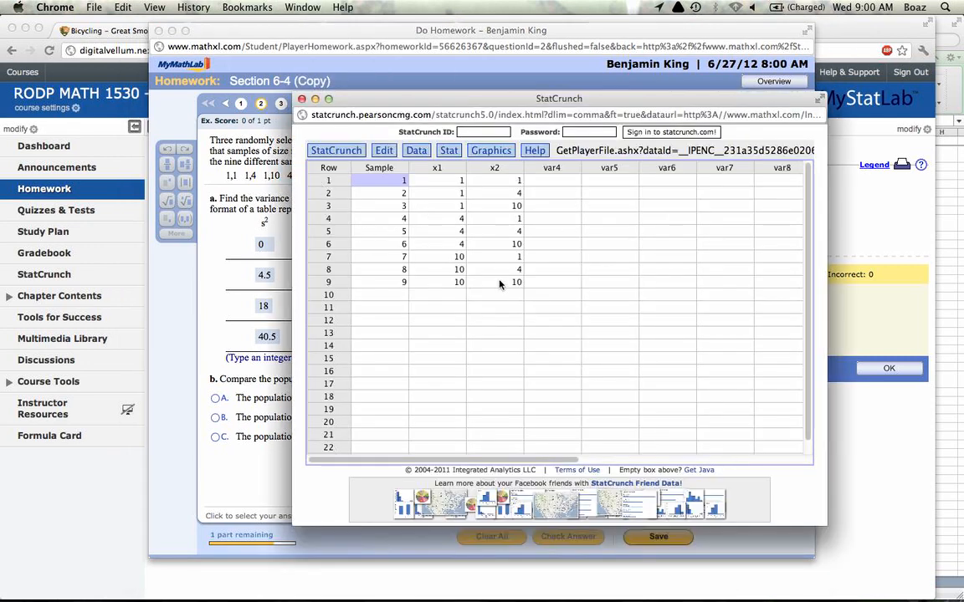
pyautogui.click(552, 180)
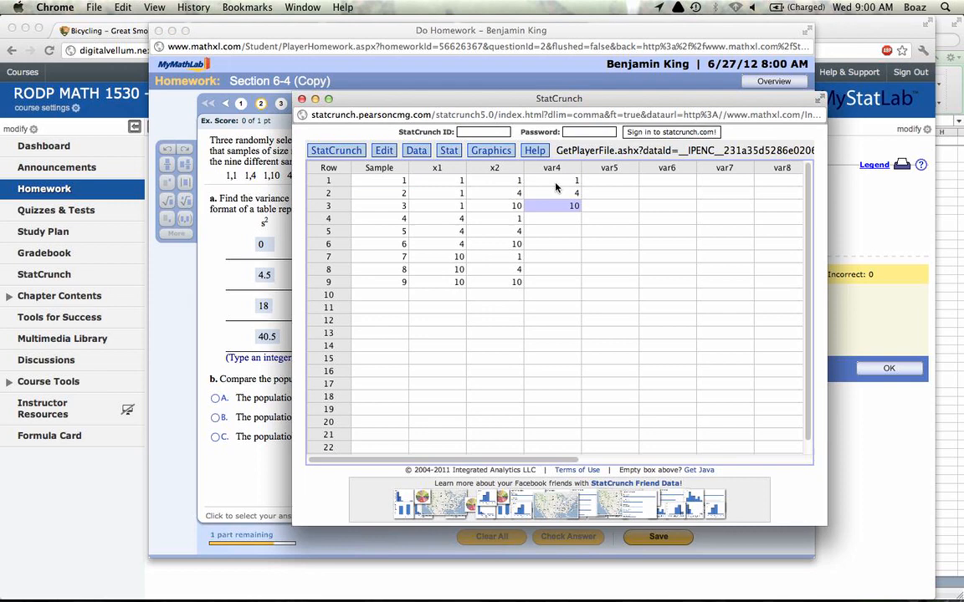
pyautogui.click(449, 149)
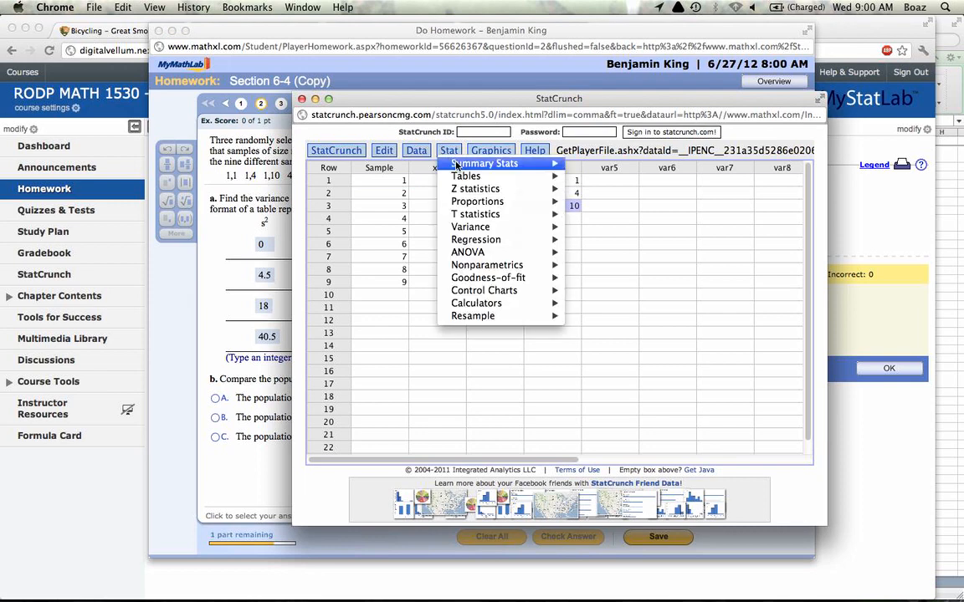
pyautogui.moveTo(483, 163)
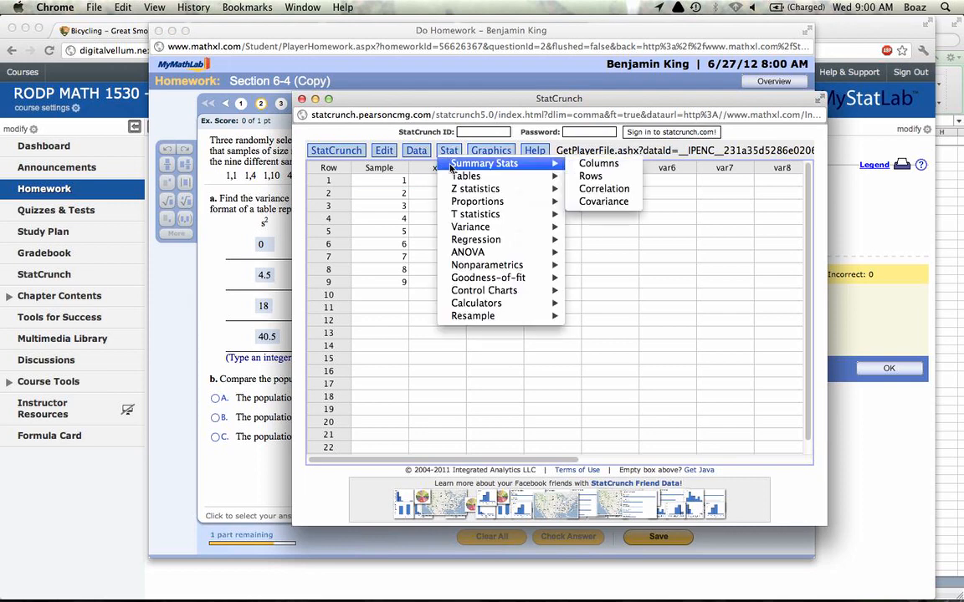
pyautogui.click(599, 164)
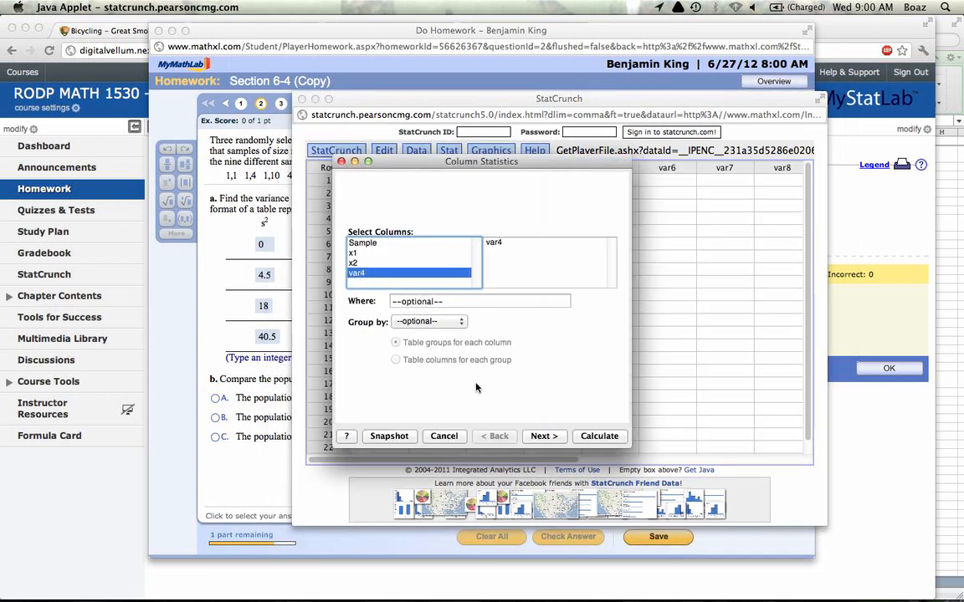
pyautogui.click(599, 436)
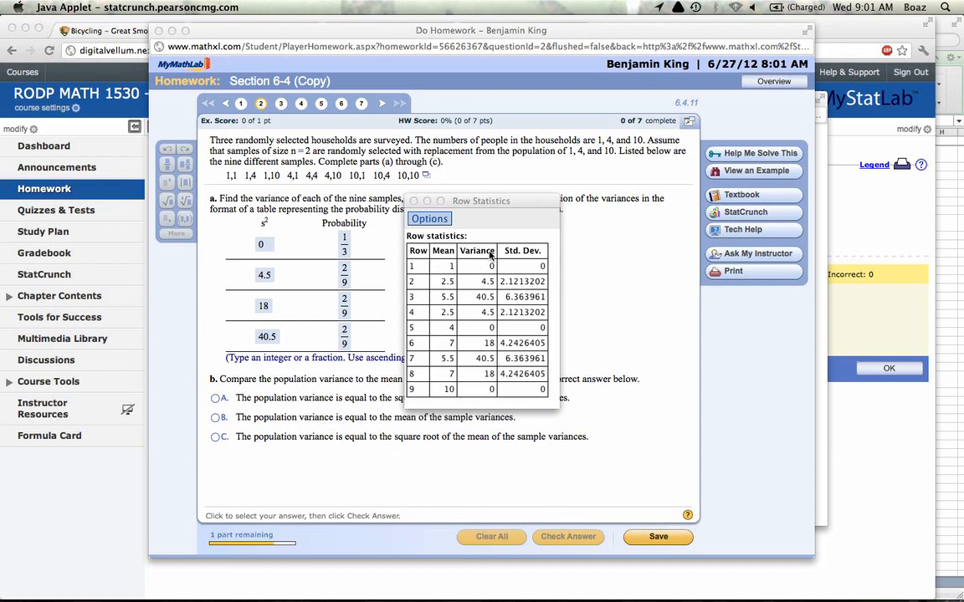
pyautogui.moveTo(471, 358)
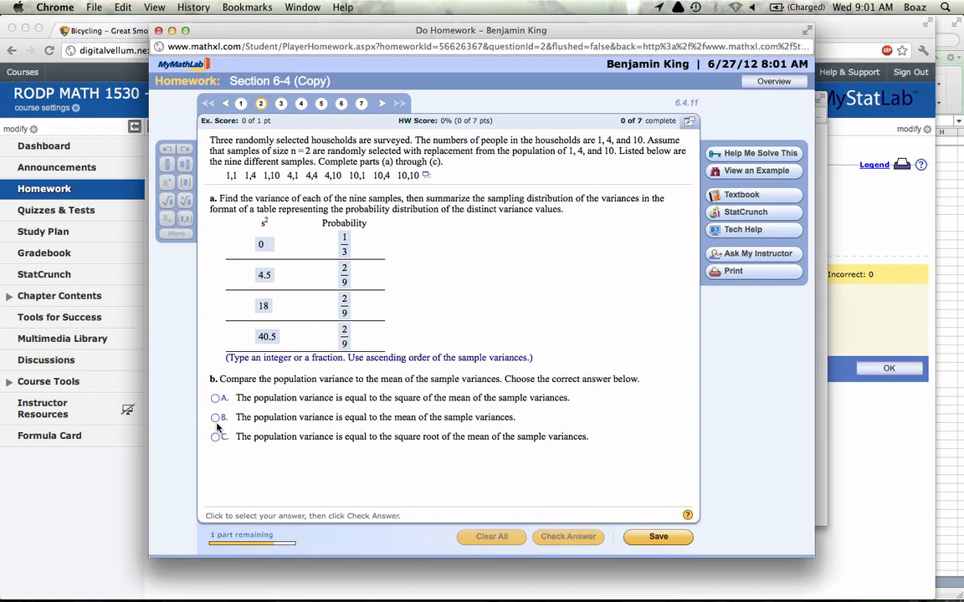
# Select 'population variance equals the mean of sample variances' for part (b) and check it.
pyautogui.click(215, 418)
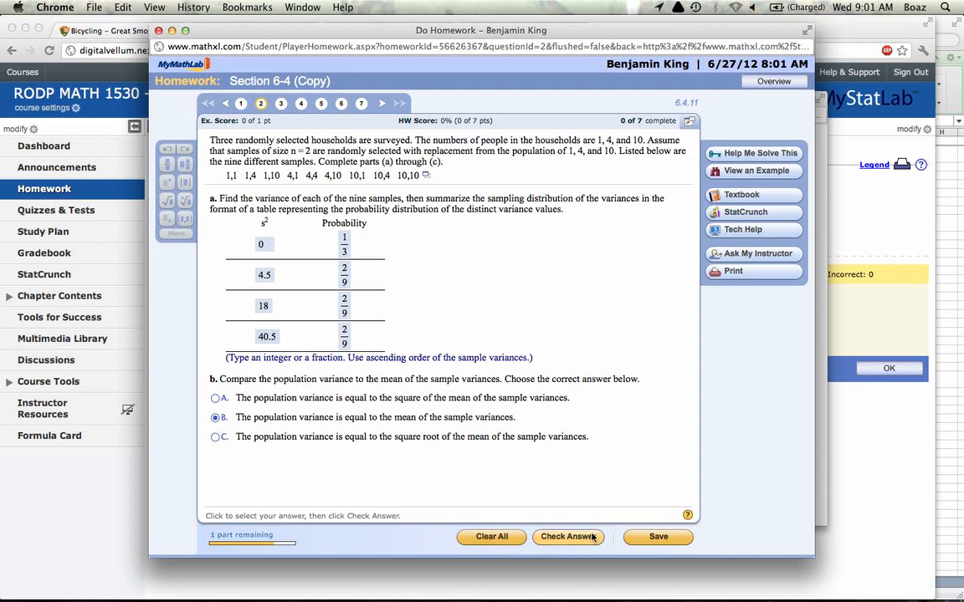
pyautogui.click(568, 536)
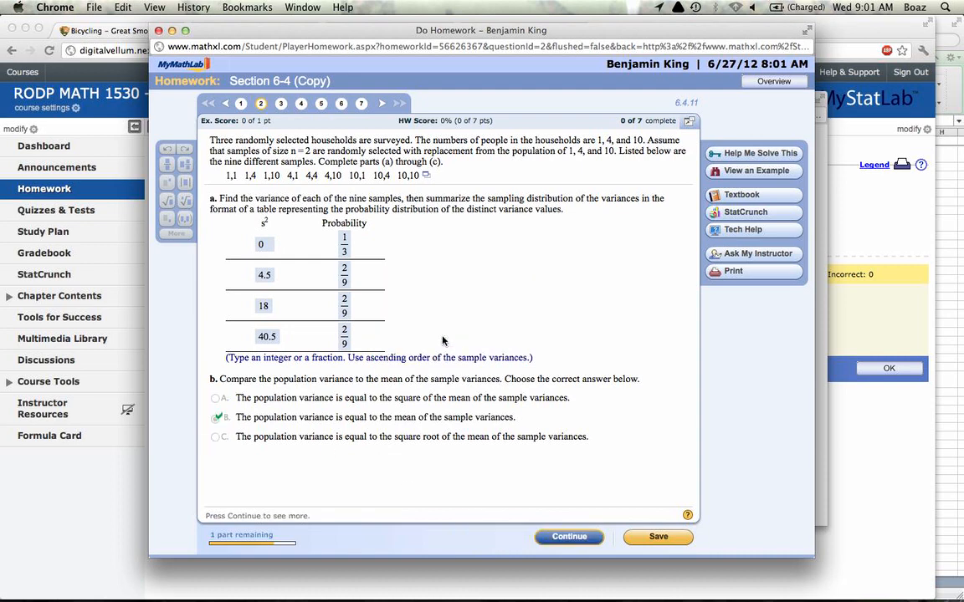
# Choose 'sample variances target the population variance' for part (c), submit, and dismiss Excellent!
pyautogui.scroll(-3)
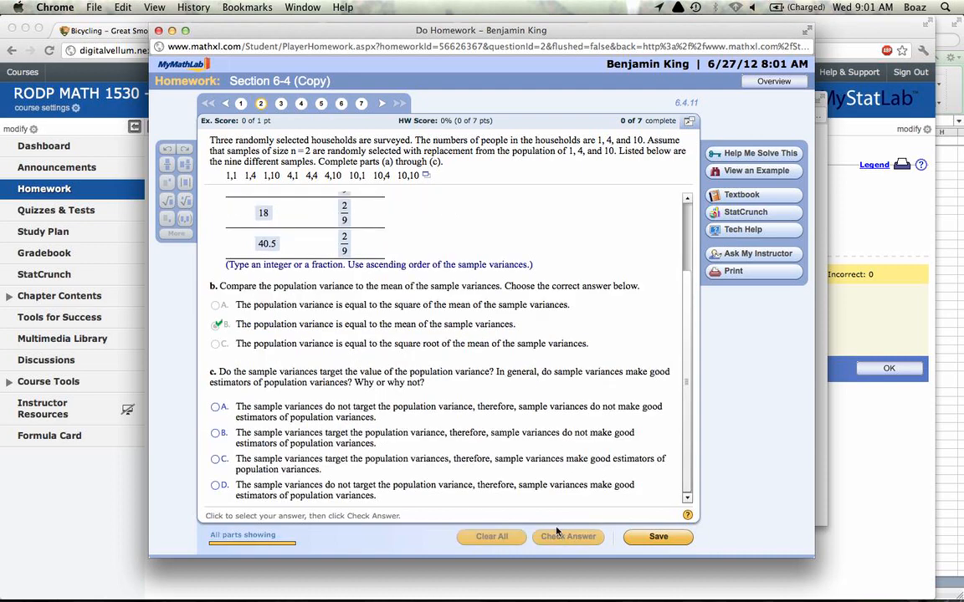
pyautogui.moveTo(505, 411)
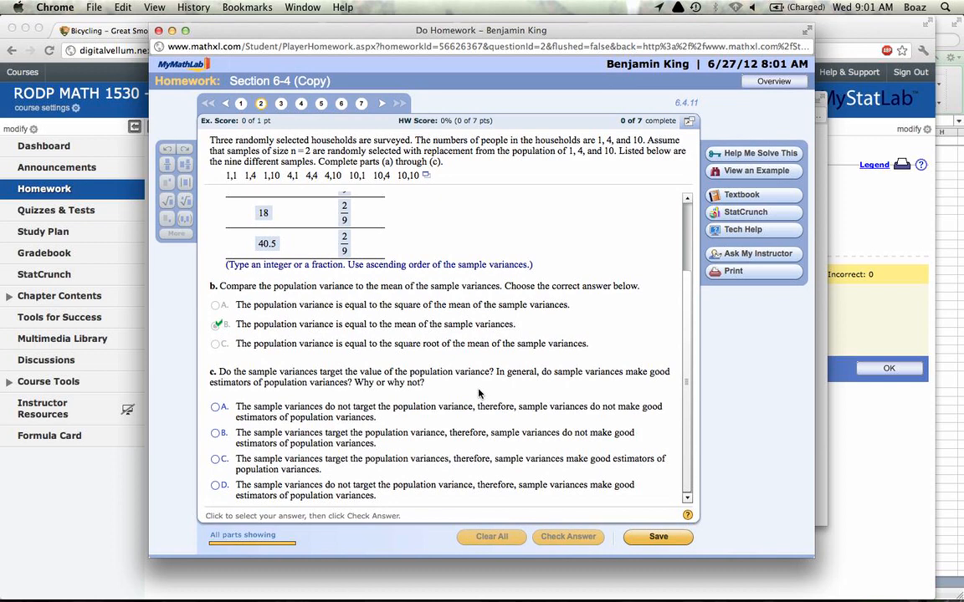
pyautogui.moveTo(352, 308)
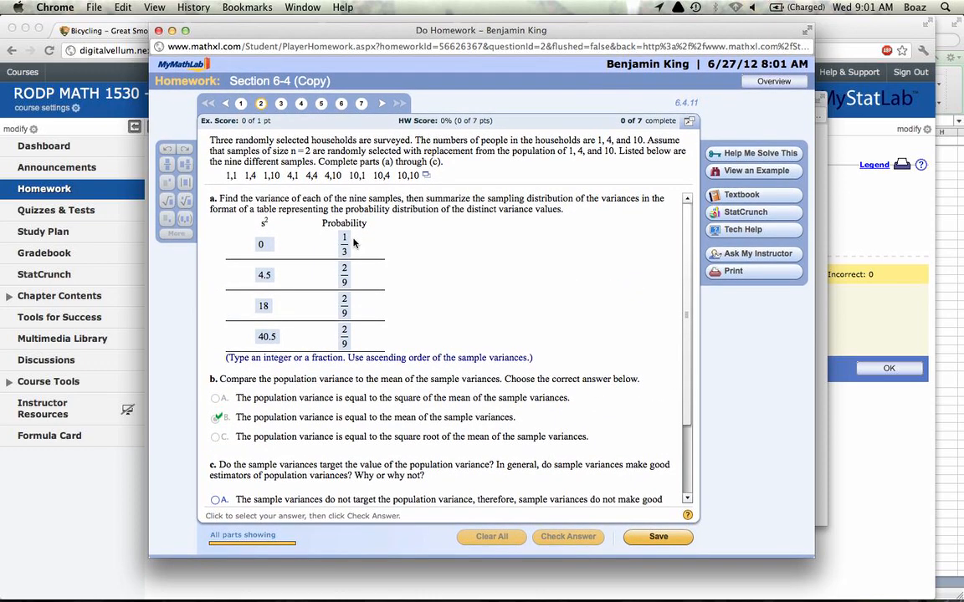
pyautogui.moveTo(280, 255)
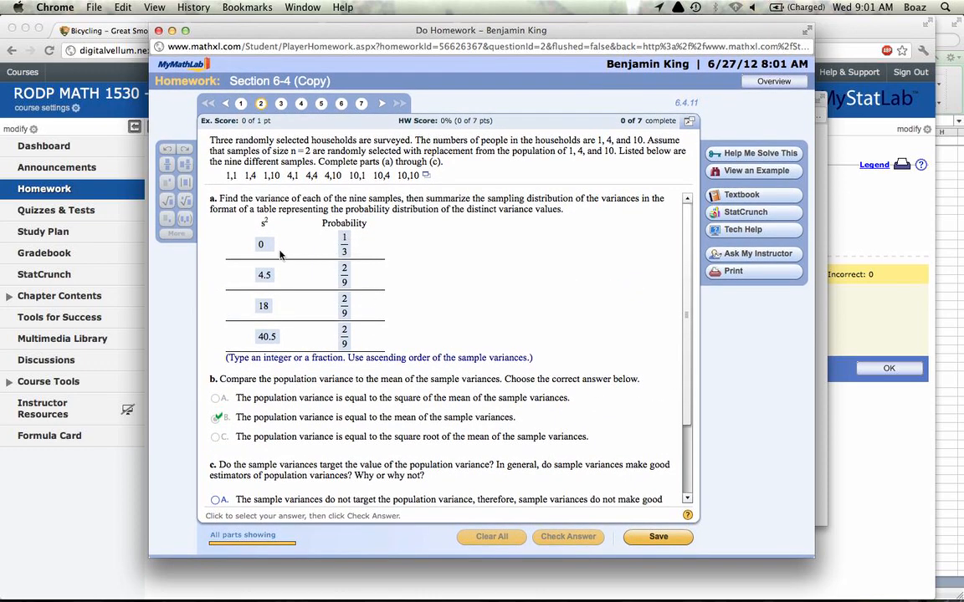
pyautogui.scroll(-3)
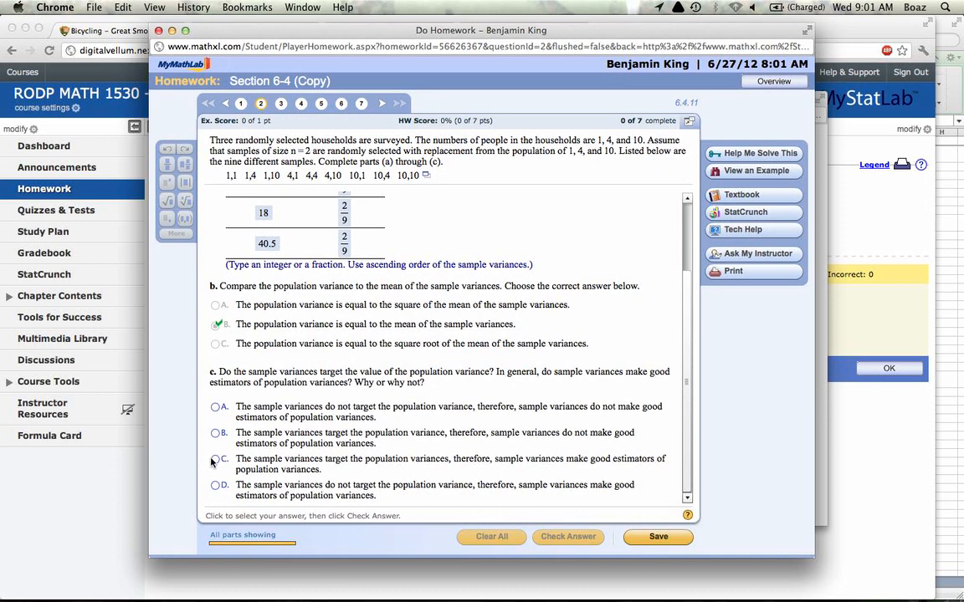
pyautogui.click(215, 458)
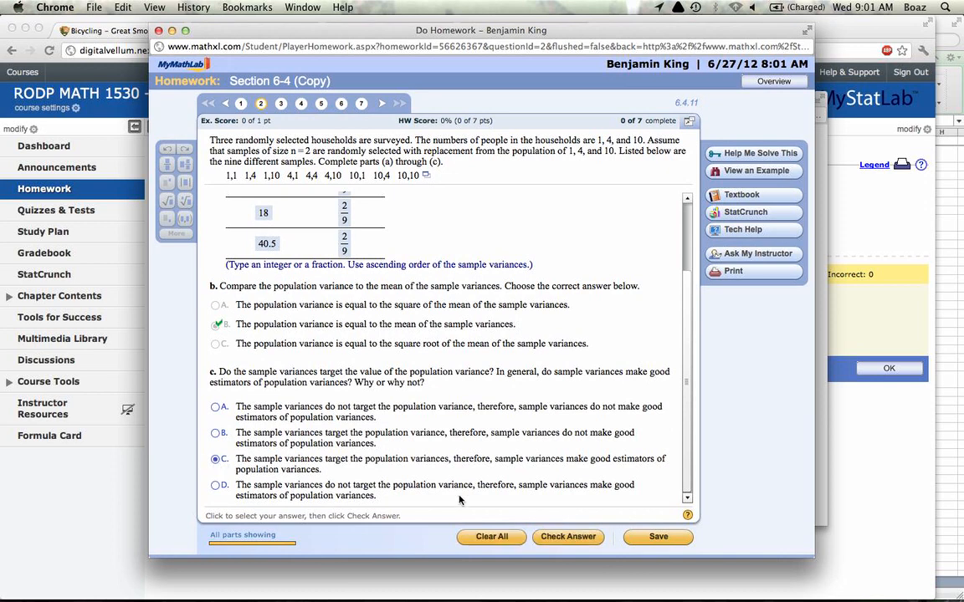
pyautogui.click(568, 536)
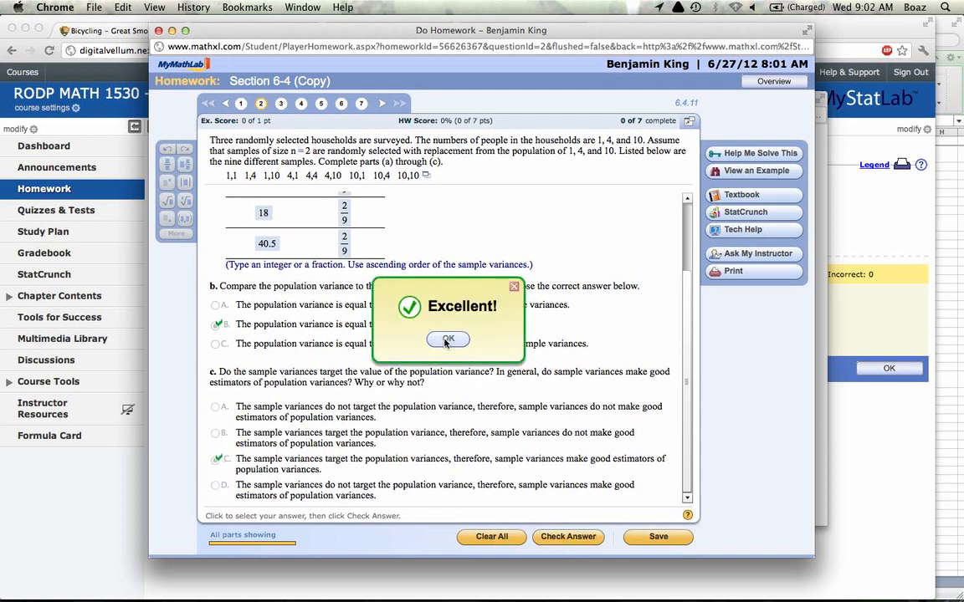
pyautogui.click(447, 339)
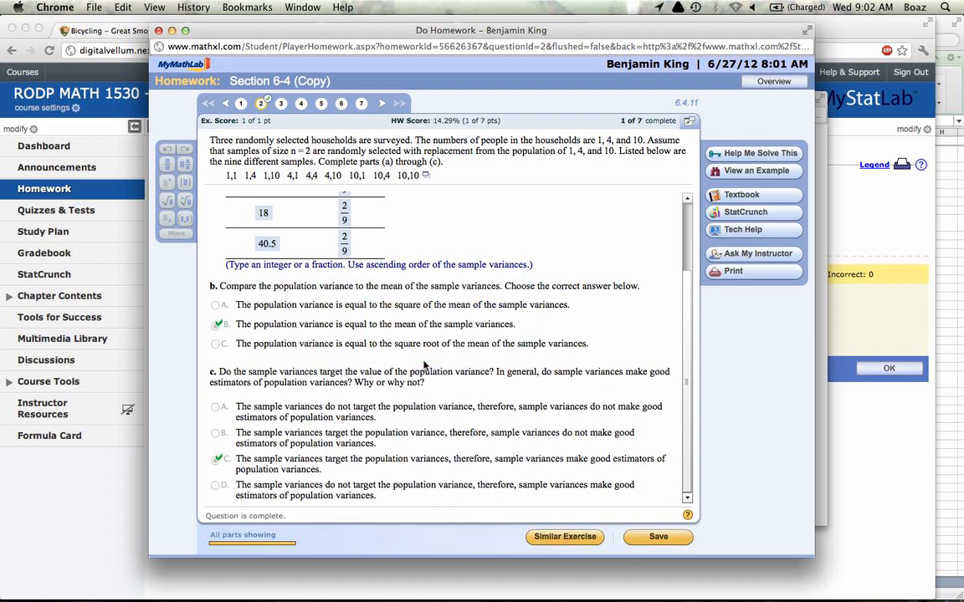